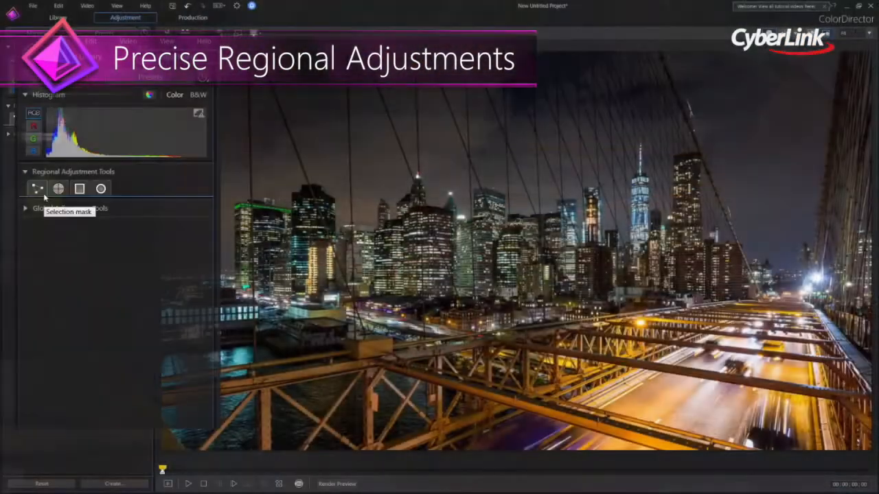
Start a Selection mask regional adjustment on the night-time bridge photo
{"action": "left_click", "coordinate": [102, 186]}
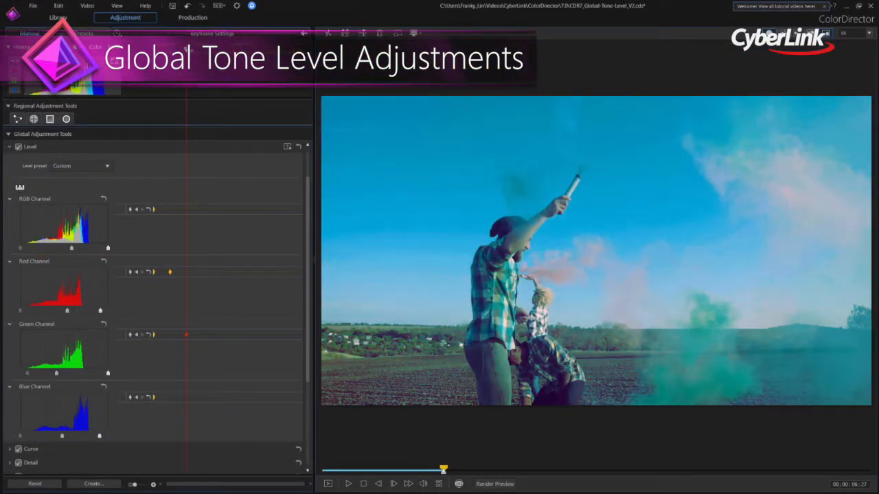
Rebalance the smoke footage's RGB, red, green and blue levels toward a cooler, bluer cast
{"action": "left_click_drag", "start_coordinate": [442, 469], "coordinate": [541, 470]}
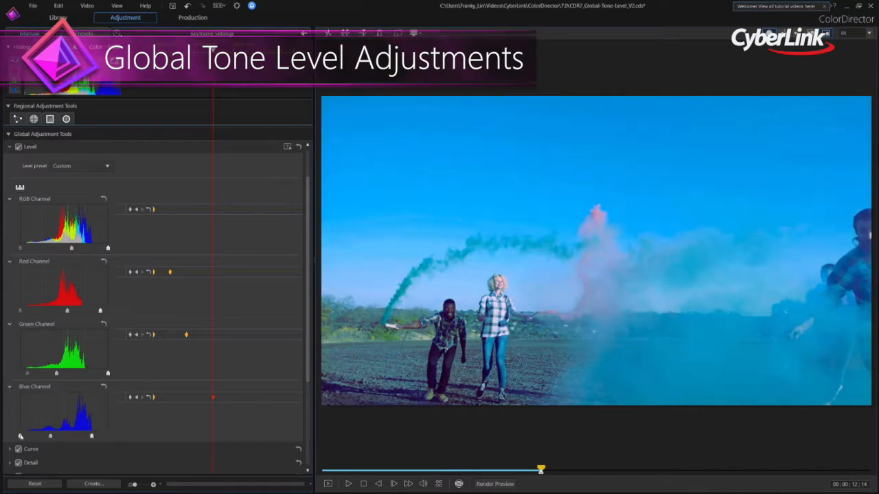
{"action": "left_click", "coordinate": [346, 484]}
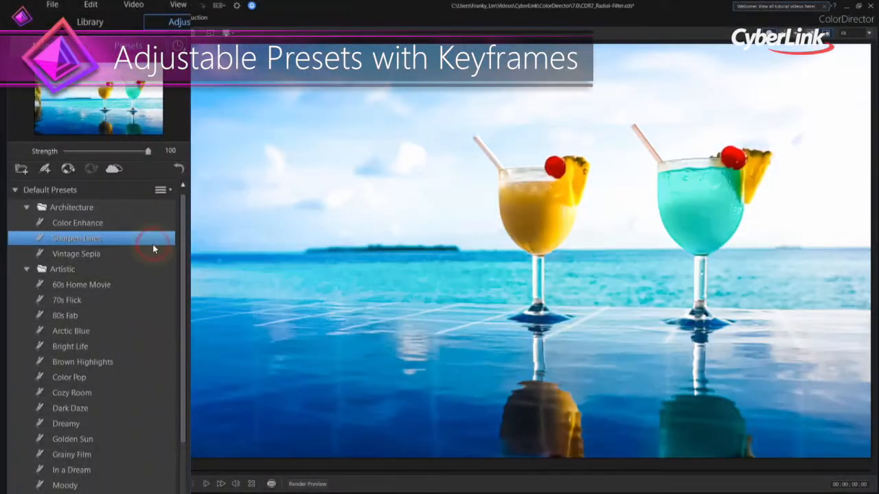
Preview the 70s Flick and Color Pop presets on the cocktail shot, ending with Dark Daze applied
{"action": "left_click", "coordinate": [68, 299]}
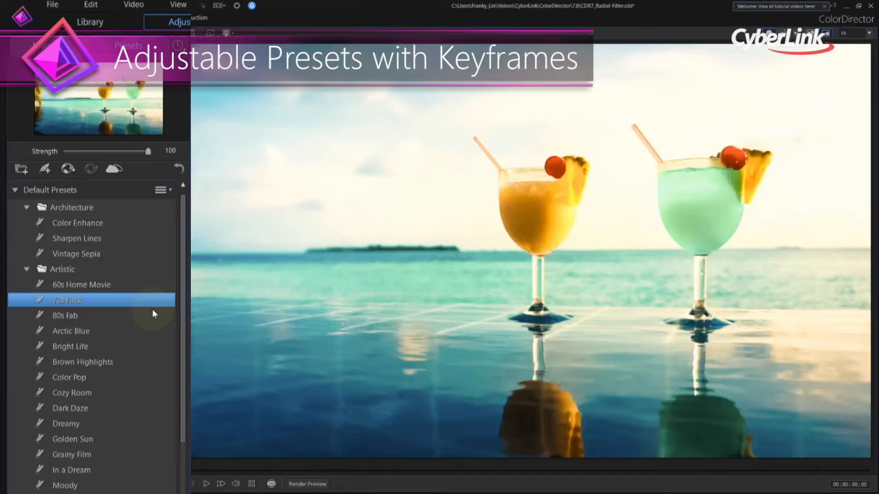
{"action": "left_click", "coordinate": [63, 376]}
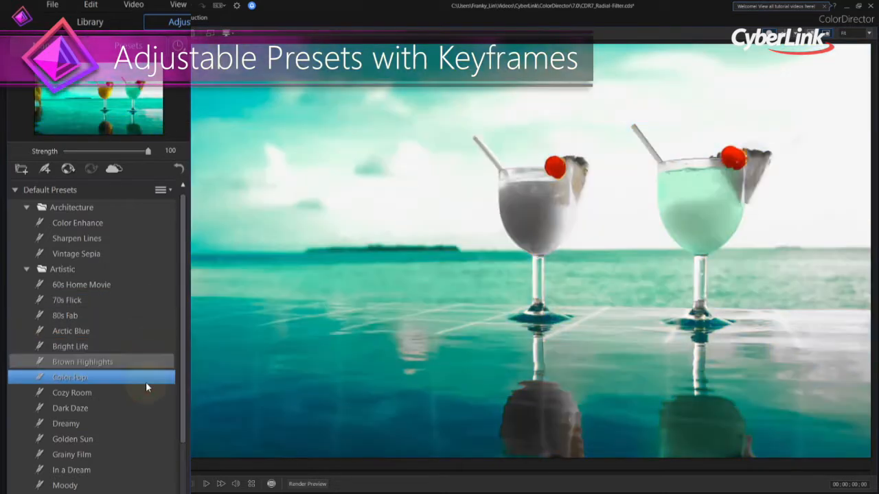
{"action": "left_click", "coordinate": [68, 408]}
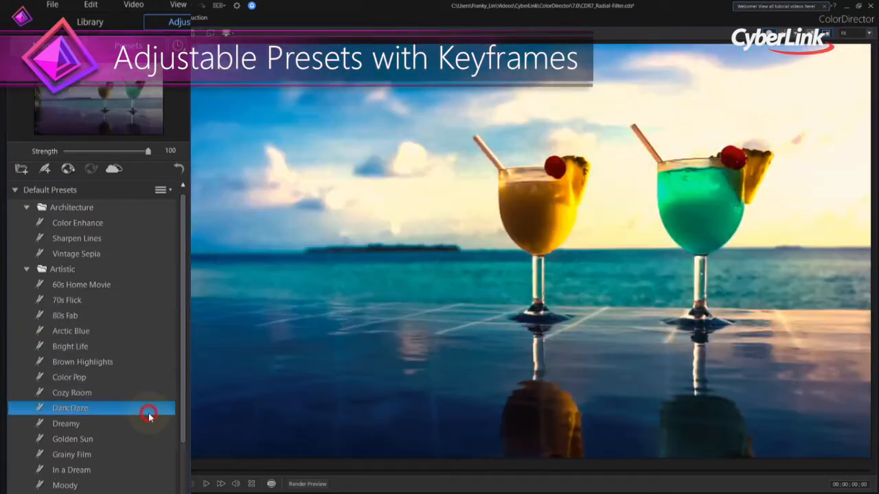
{"action": "left_click", "coordinate": [71, 439]}
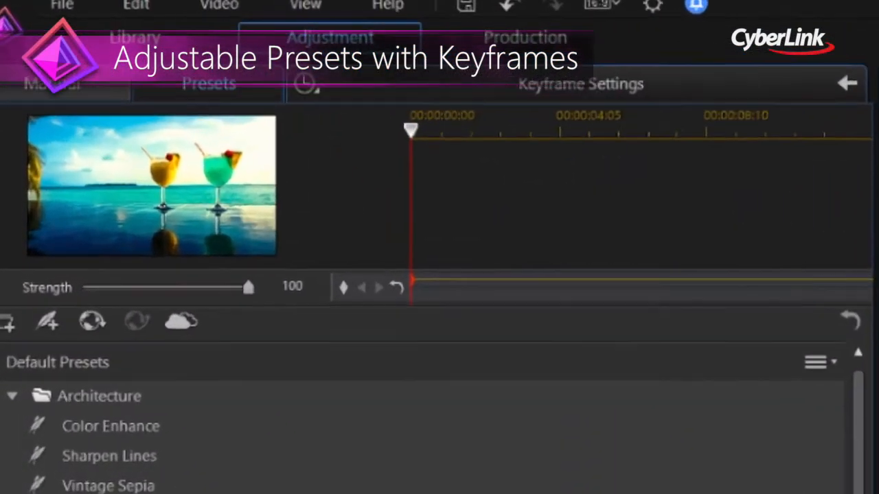
Keyframe the preset strength from 8 at the start to full strength near 00;00;05;05
{"action": "left_click_drag", "start_coordinate": [410, 130], "coordinate": [635, 130]}
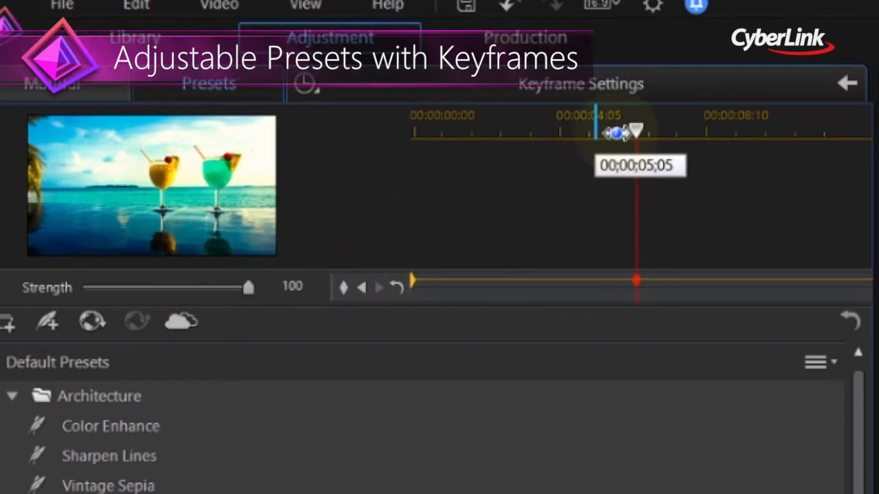
{"action": "left_click_drag", "start_coordinate": [635, 135], "coordinate": [412, 134]}
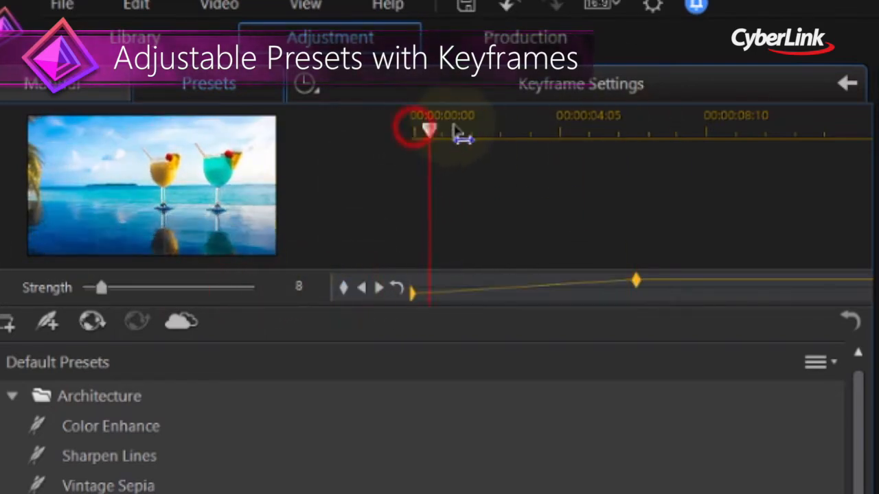
{"action": "left_click_drag", "start_coordinate": [99, 287], "coordinate": [237, 287]}
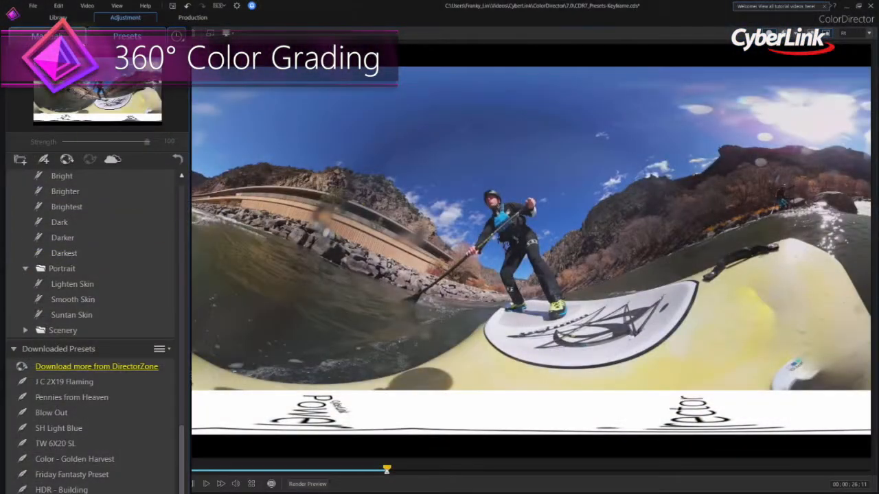
Check the manual tone controls, then apply the 70s Flick preset to the 360° paddleboarding clip
{"action": "left_click", "coordinate": [44, 36]}
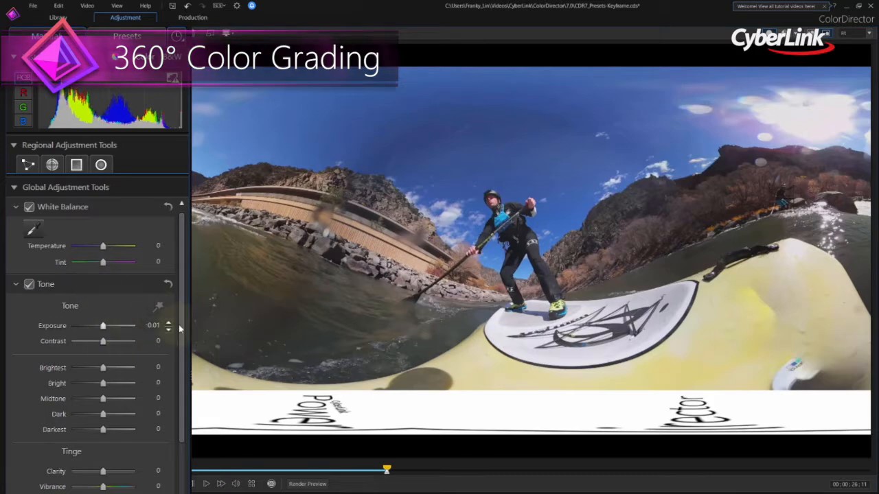
{"action": "left_click", "coordinate": [127, 36]}
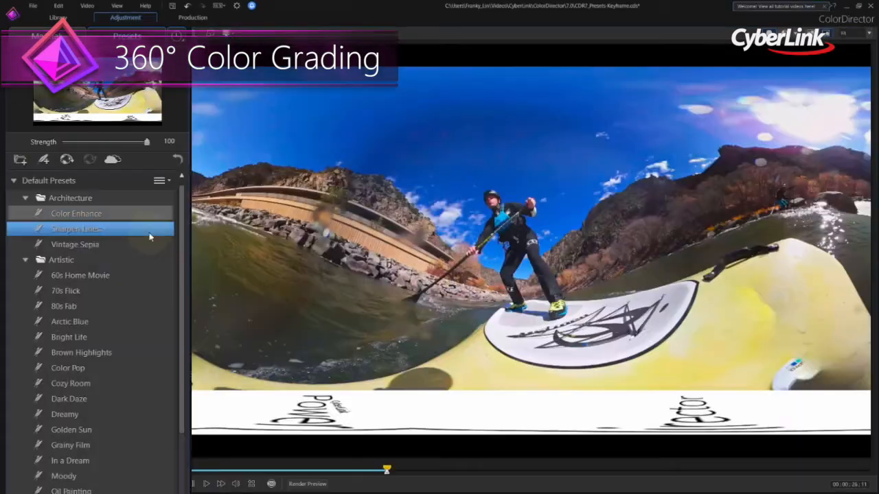
{"action": "left_click", "coordinate": [66, 291]}
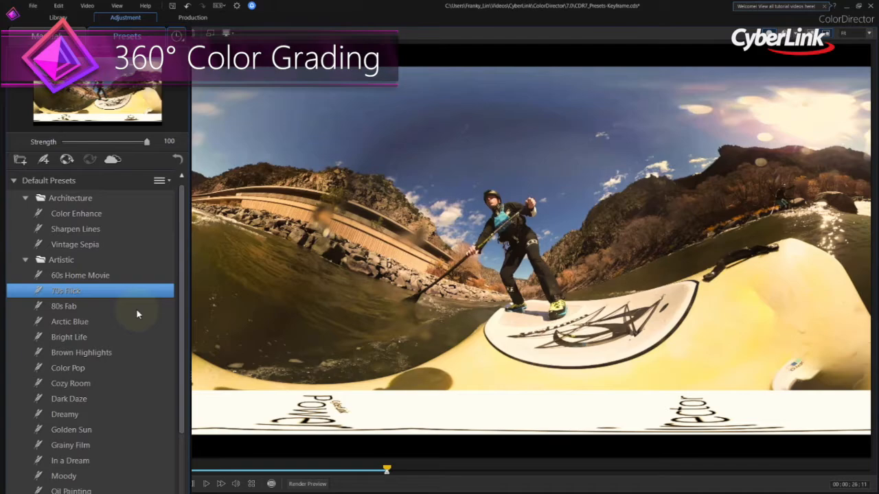